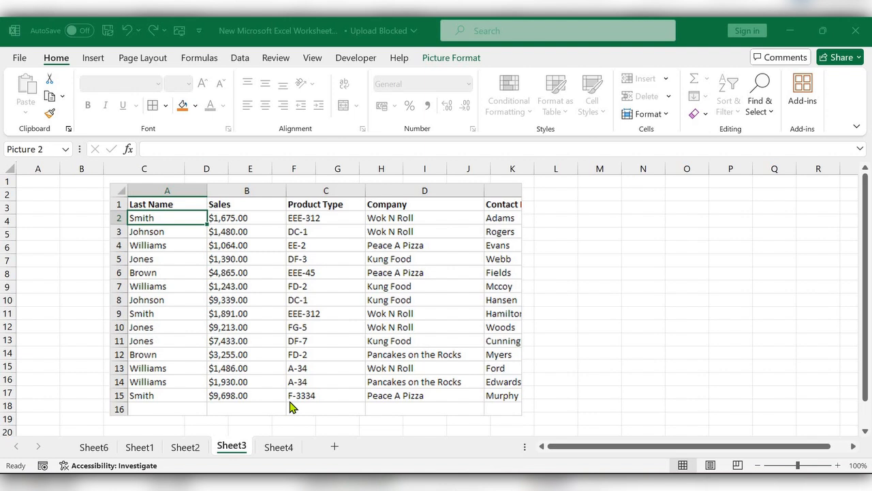
{"action": "mouse_move", "coordinate": [286, 368]}
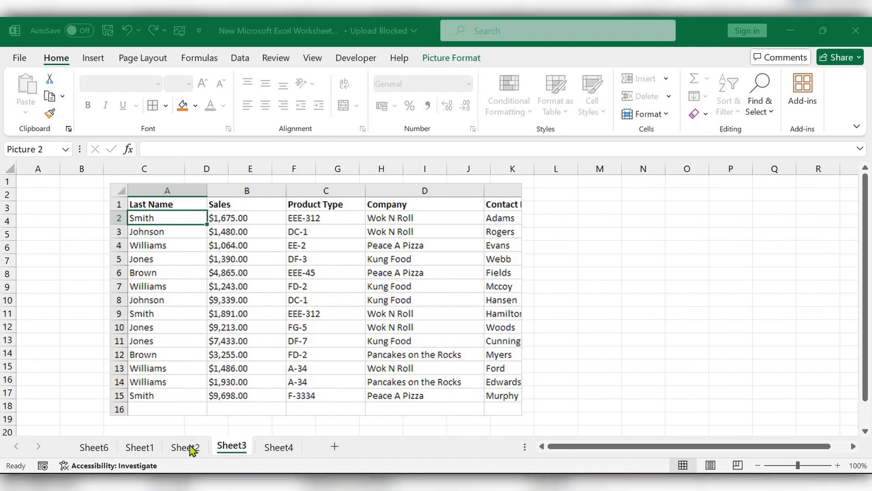
Open a second window of the same workbook from the View ribbon and check Switch Windows
{"action": "left_click", "coordinate": [316, 299]}
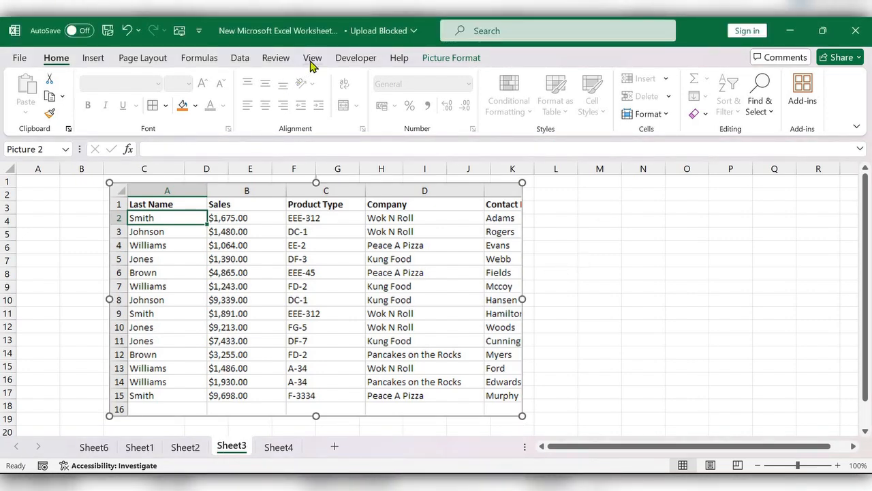
{"action": "left_click", "coordinate": [313, 57]}
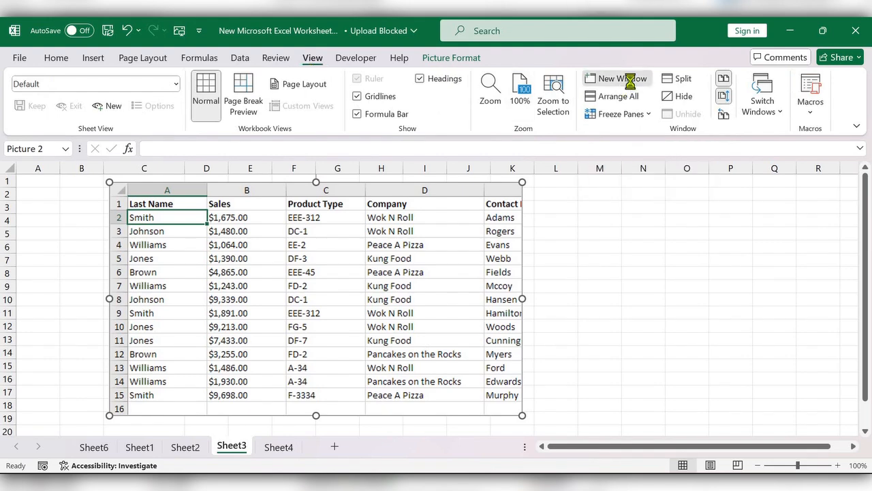
{"action": "left_click", "coordinate": [616, 78]}
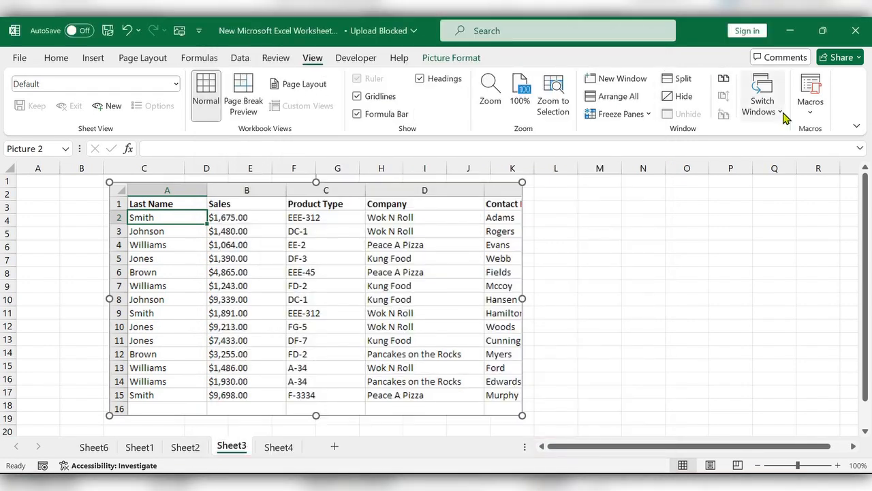
{"action": "left_click", "coordinate": [762, 93]}
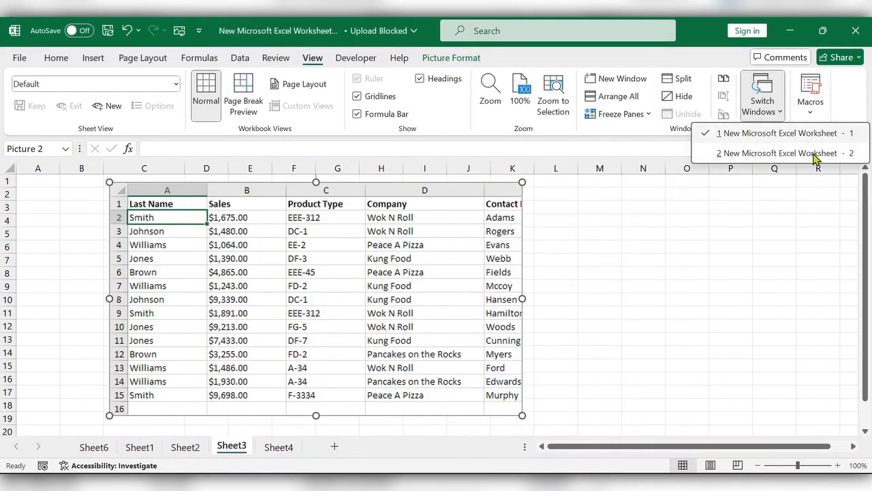
{"action": "mouse_move", "coordinate": [684, 205]}
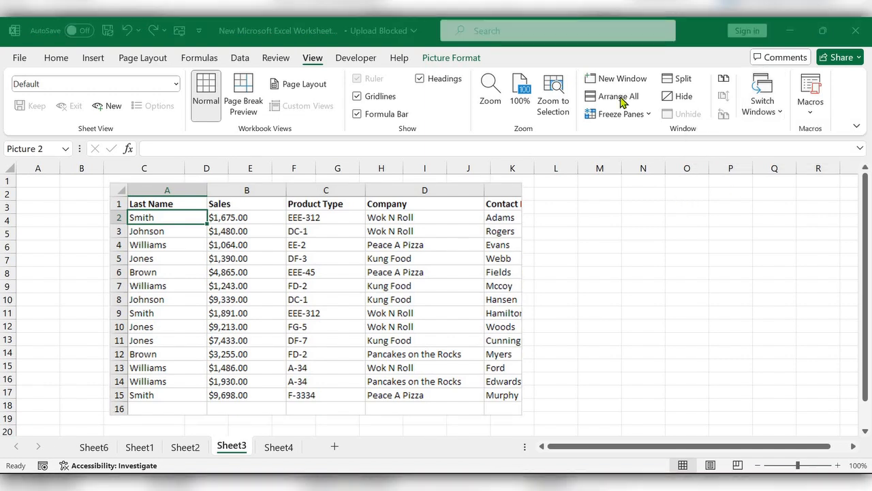
Arrange the two workbook windows vertically, side by side, via Arrange All
{"action": "left_click", "coordinate": [616, 95]}
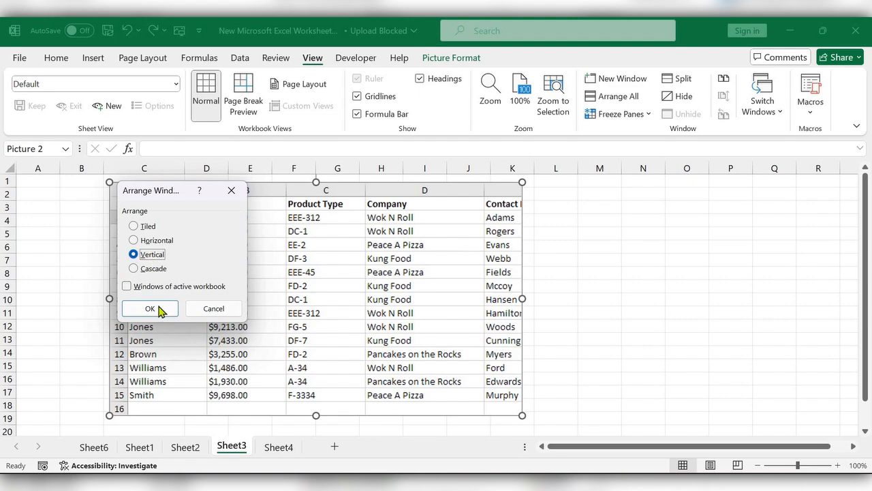
{"action": "left_click", "coordinate": [150, 308]}
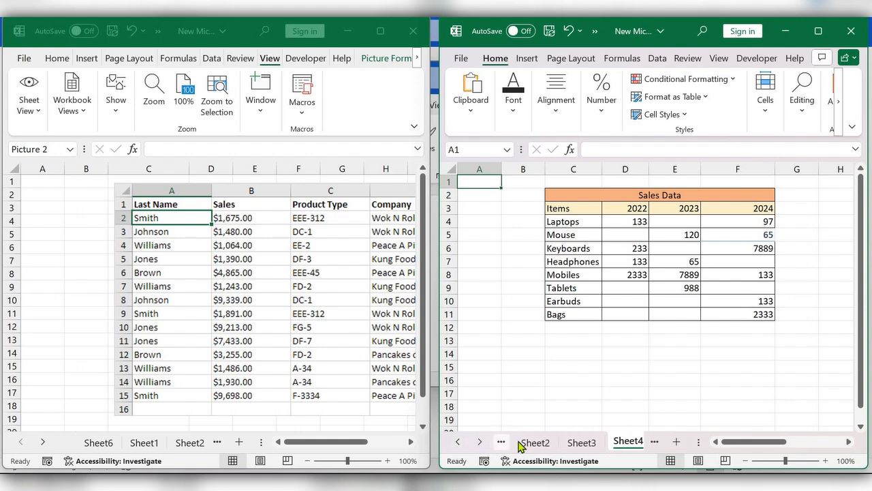
Switch the right-hand window to Sheet2, the SUMIFS last-name/company list
{"action": "left_click", "coordinate": [534, 441]}
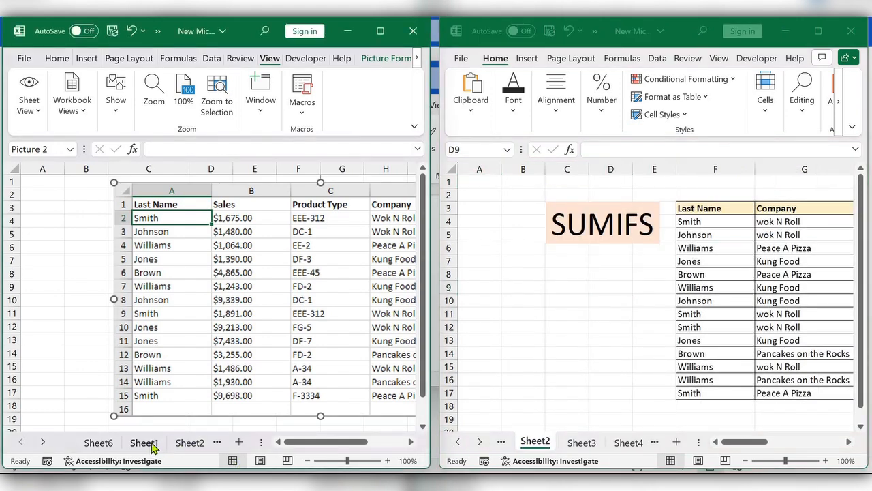